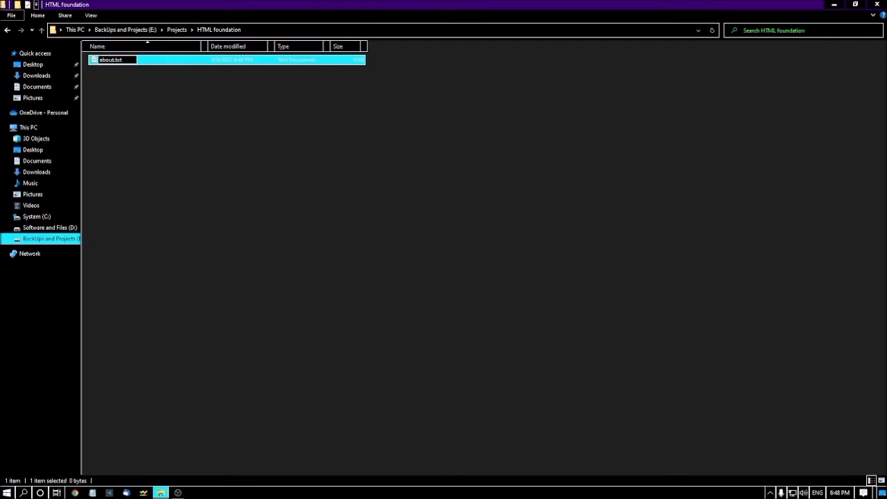
Confirm the new file name about.txt in the HTML foundation folder.
click(111, 60)
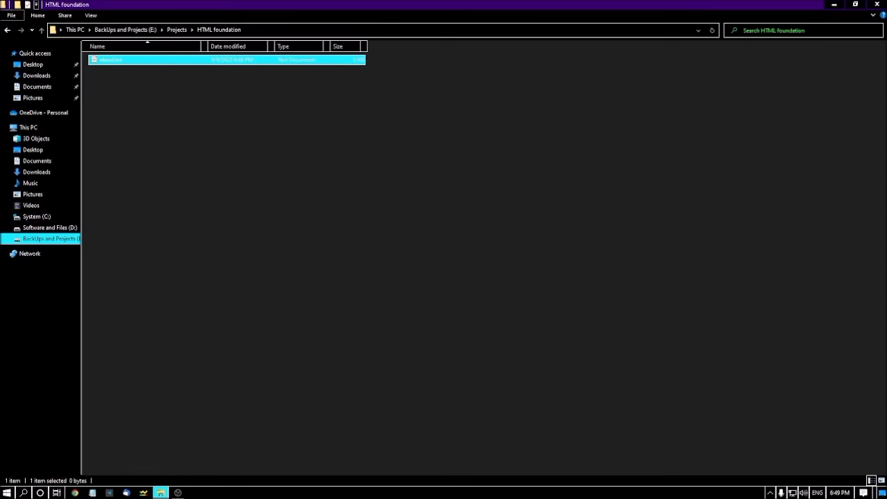
Open about.txt in Notepad as an empty document.
double_click(111, 59)
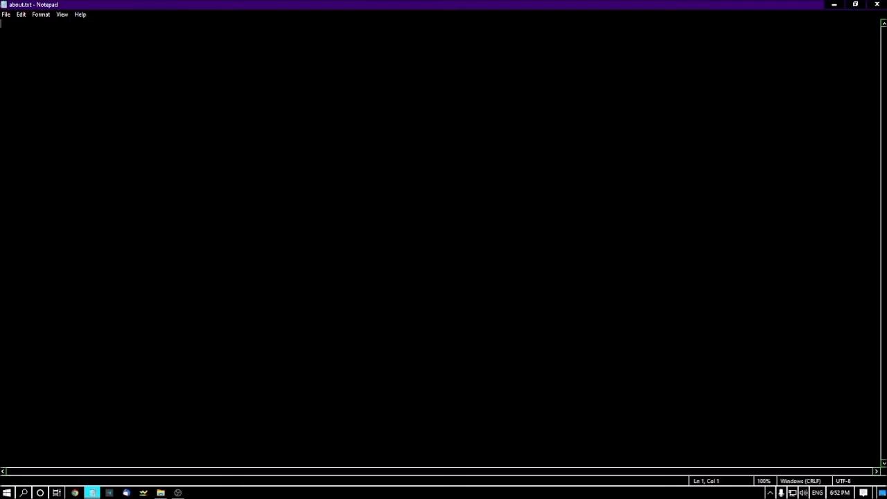
Write <!DOCTYPE html> followed by an opening <html> and closing </html> tag pair.
text(<D)
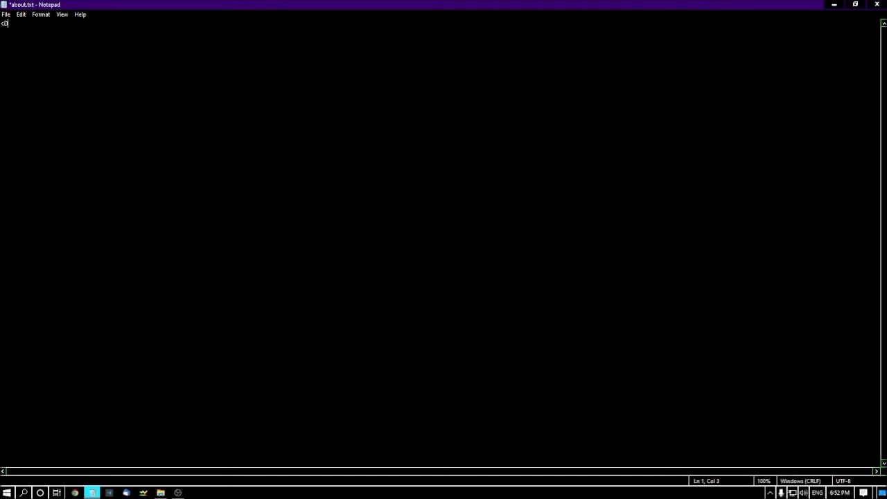
text(OCTYP)
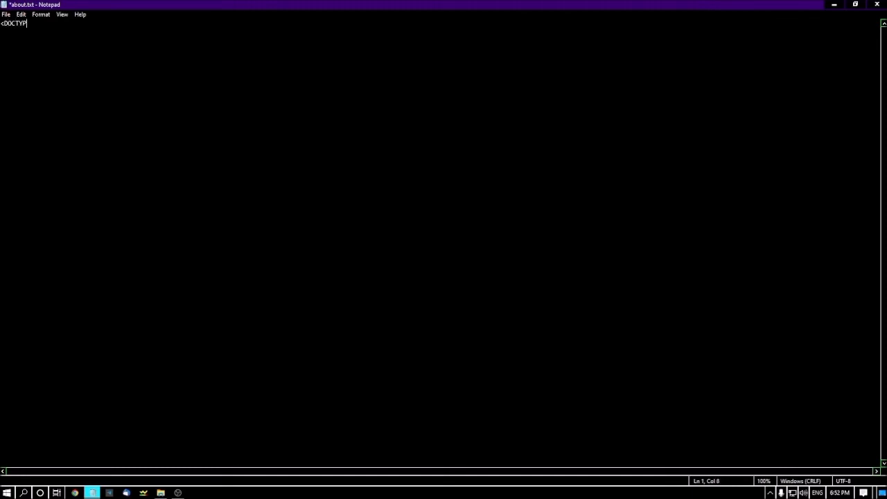
text(E)
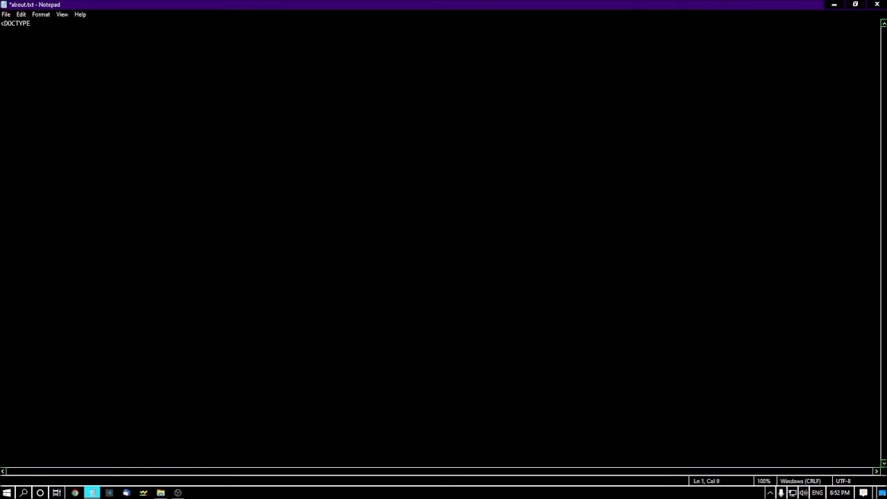
text(" ")
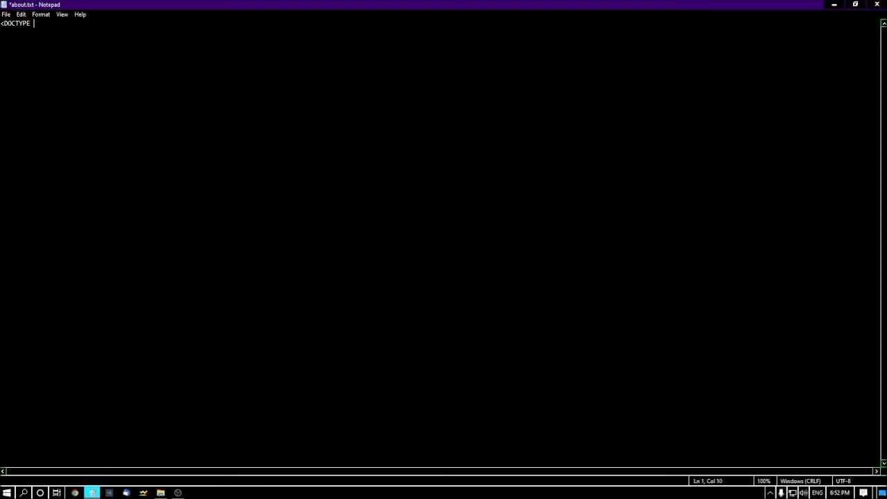
text(html)
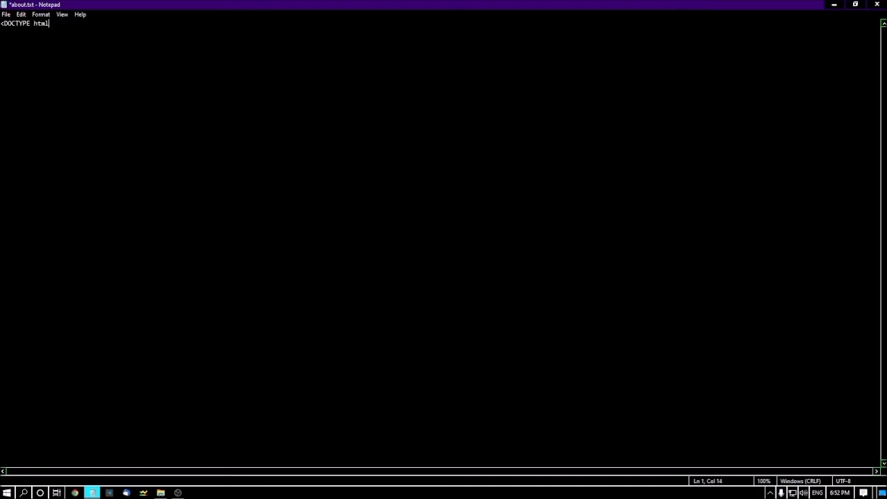
text(>)
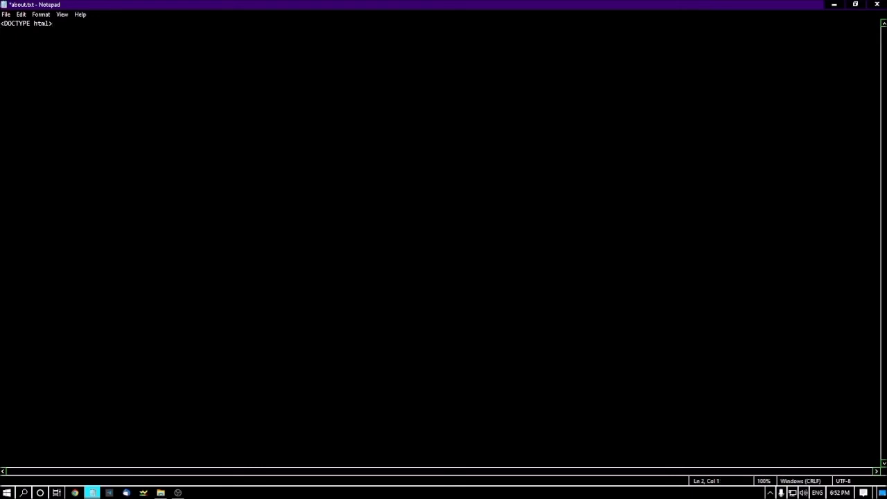
text(<)
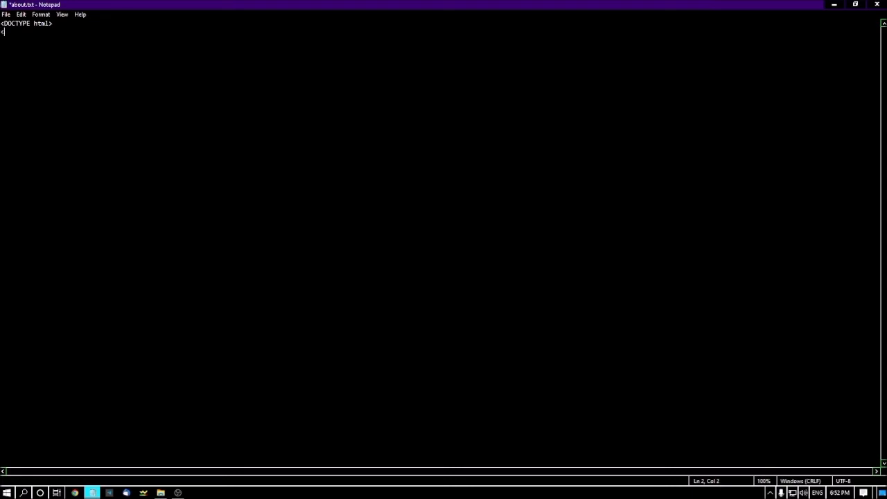
text(html>)
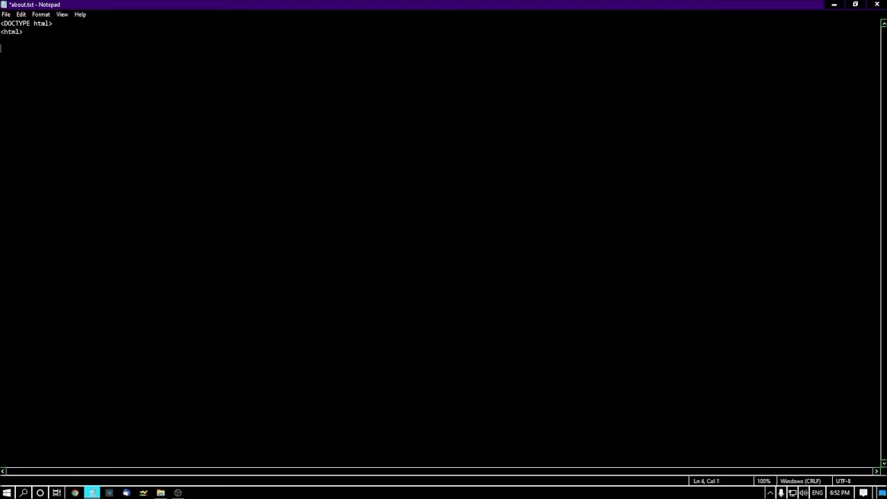
text(</)
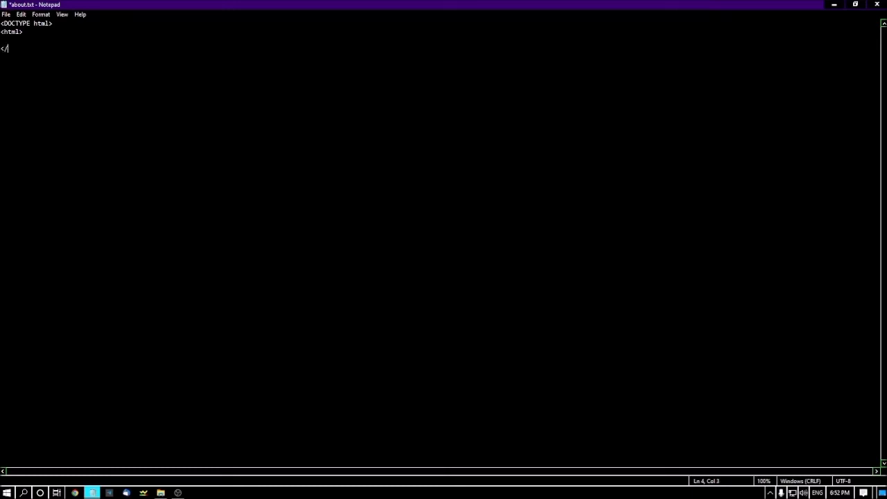
text(ht)
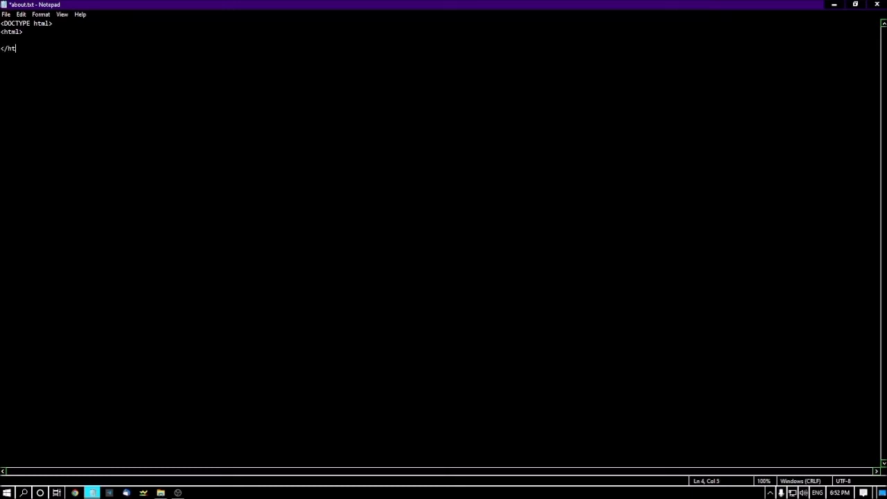
text(ml>)
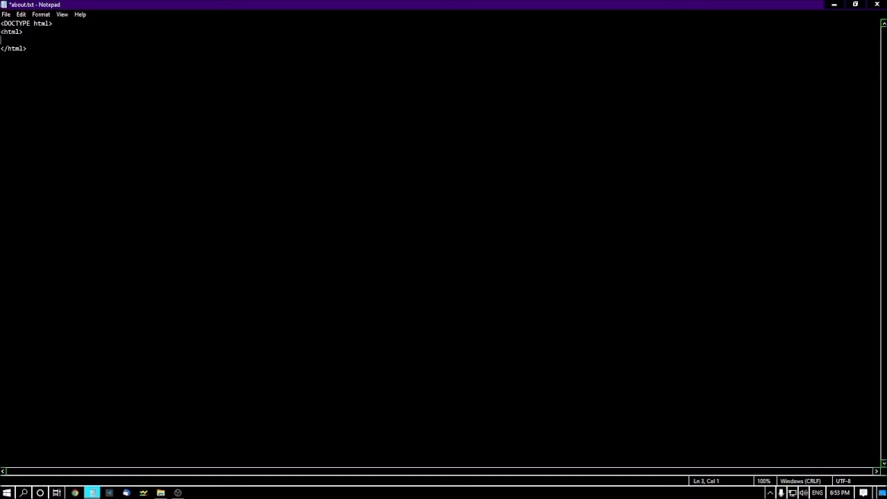
Add a head section with the title 'HTML Foundation' after the opening html tag.
text(<head)
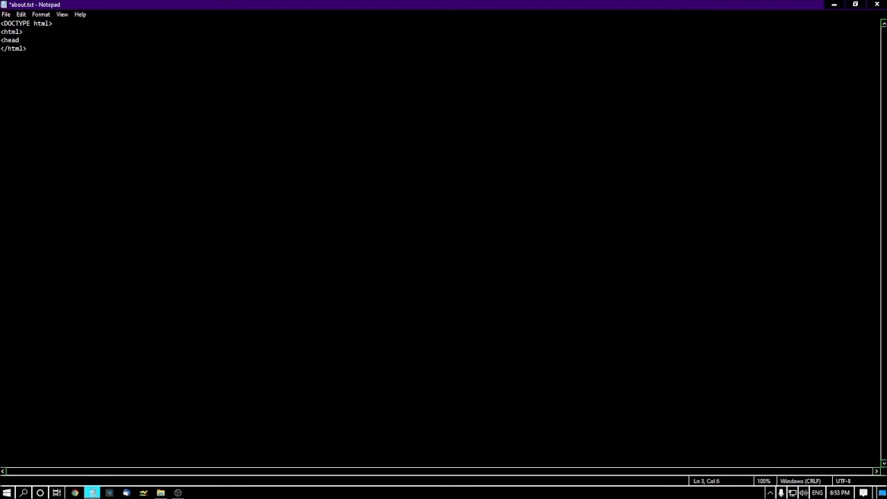
text(>)
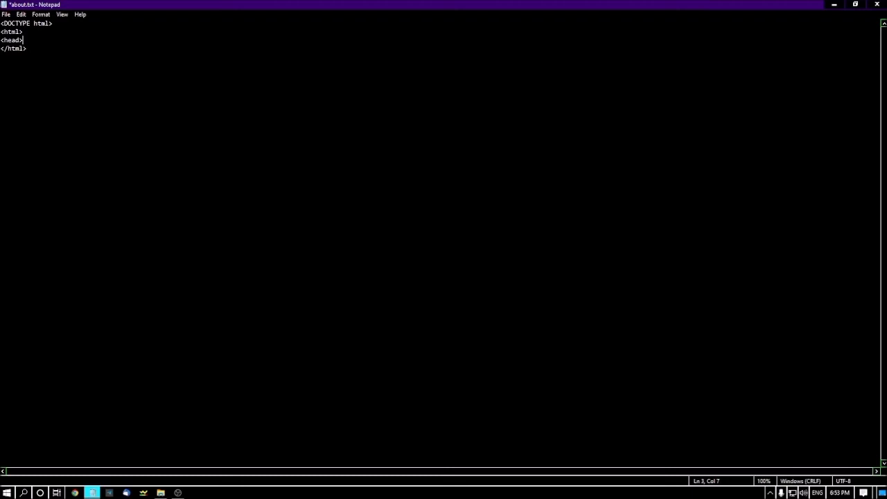
text(<title>)
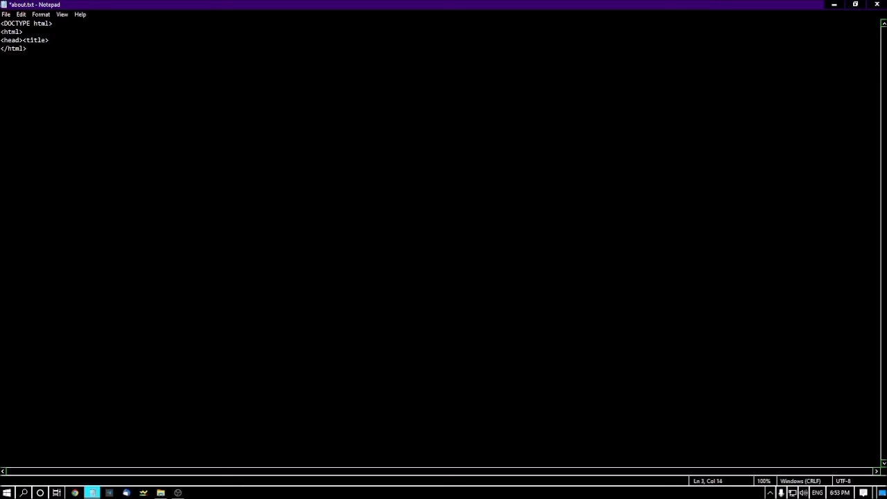
text(H)
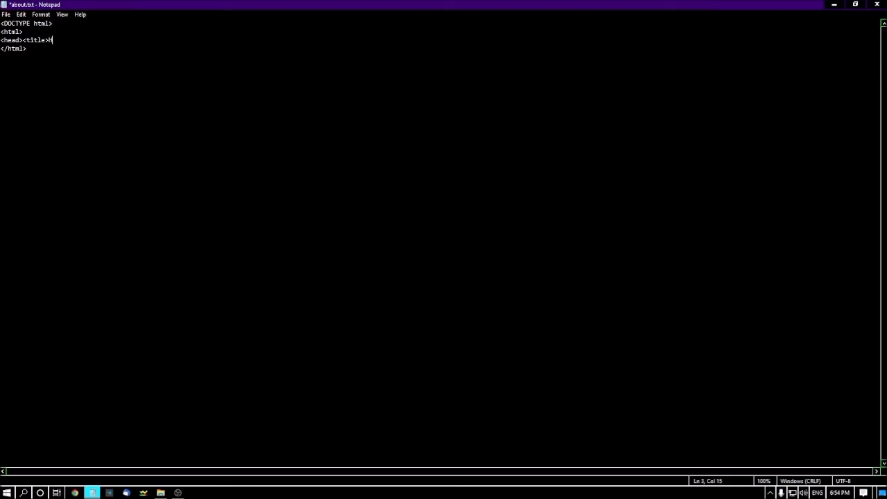
text(HTML Fou)
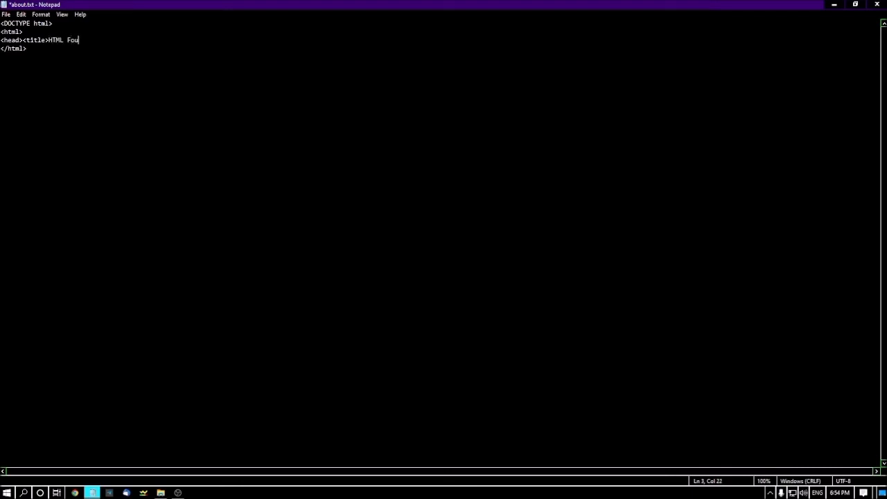
text(ndation)
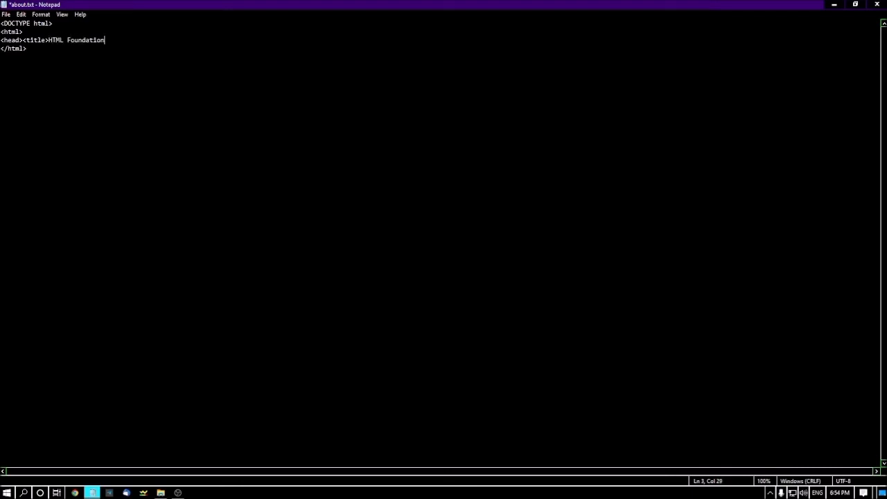
text(</title)
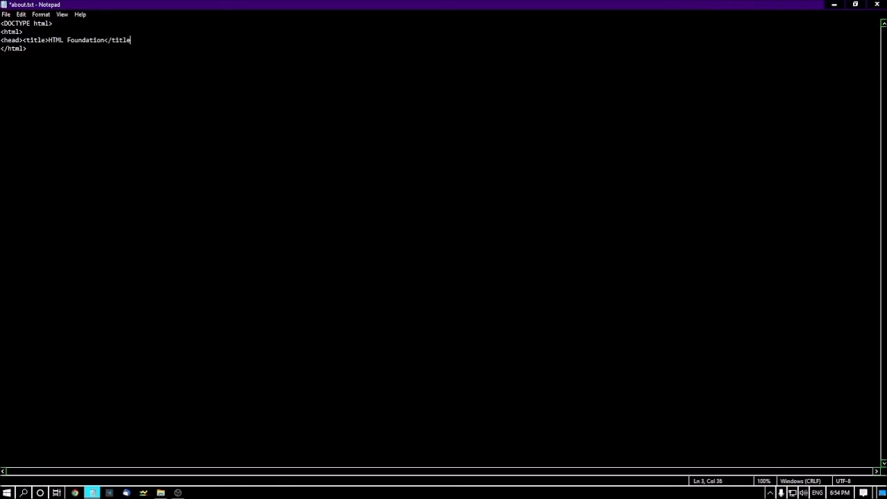
text(>)
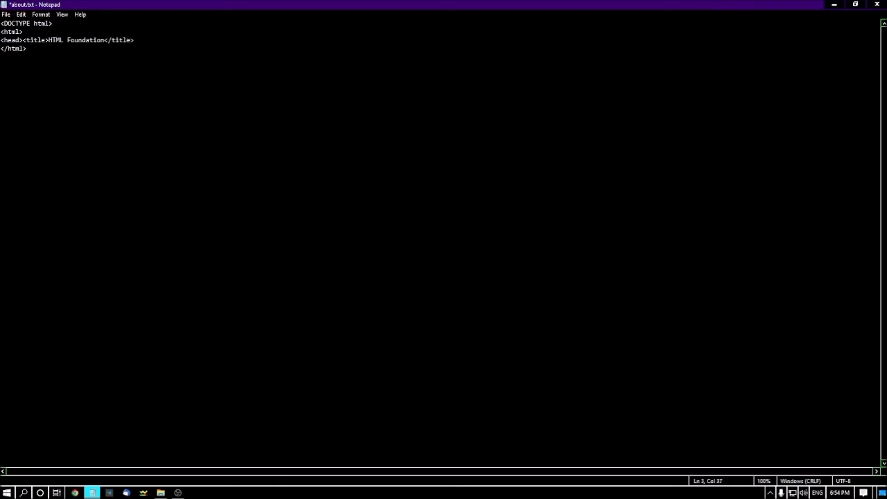
text(</head>)
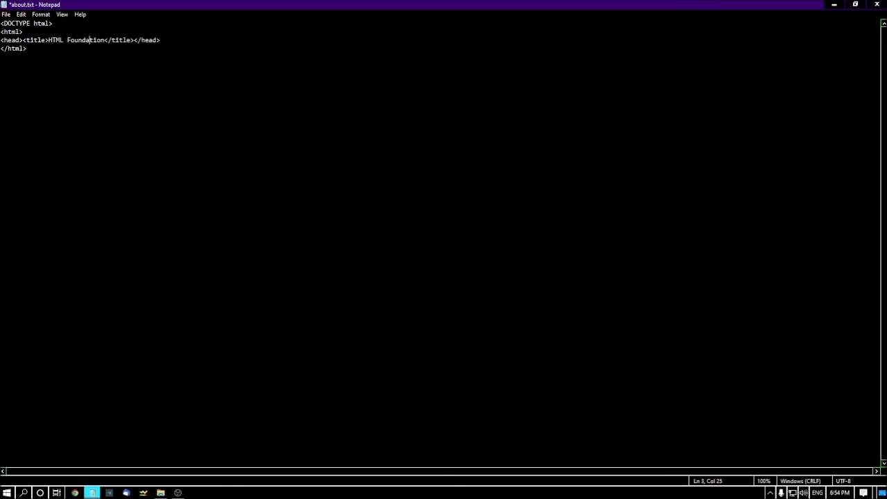
Start a new blank line at the end of the closing html line.
click(113, 38)
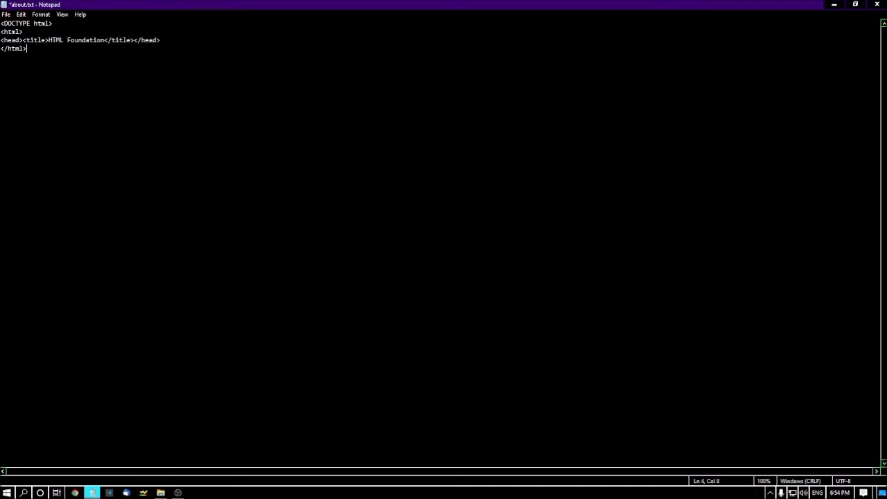
key(Enter)
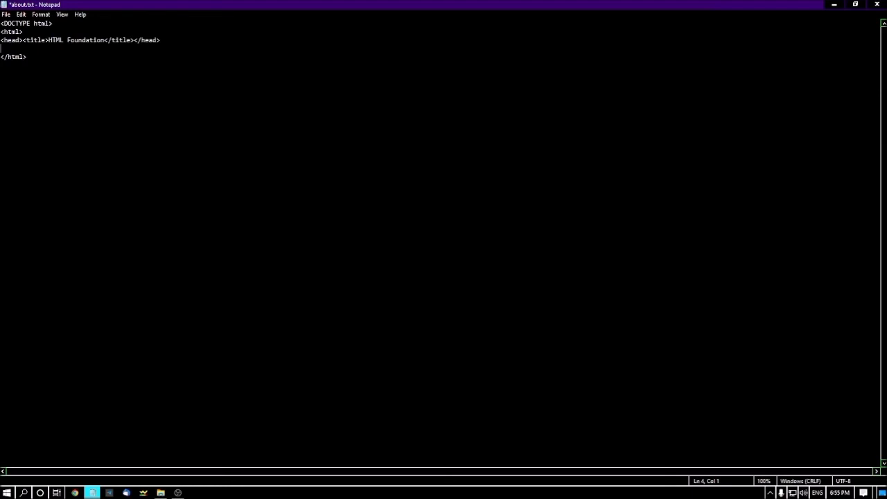
Add an empty <body></body> pair below the head section.
text(<body>)
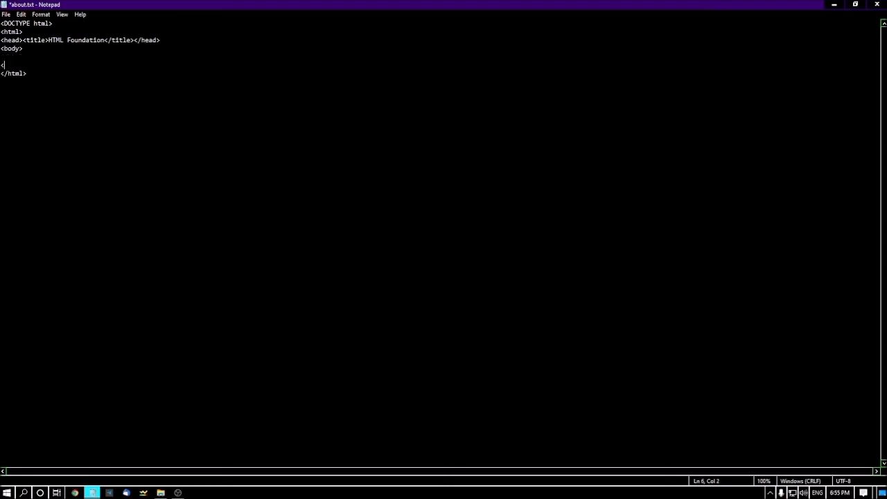
text(/body>)
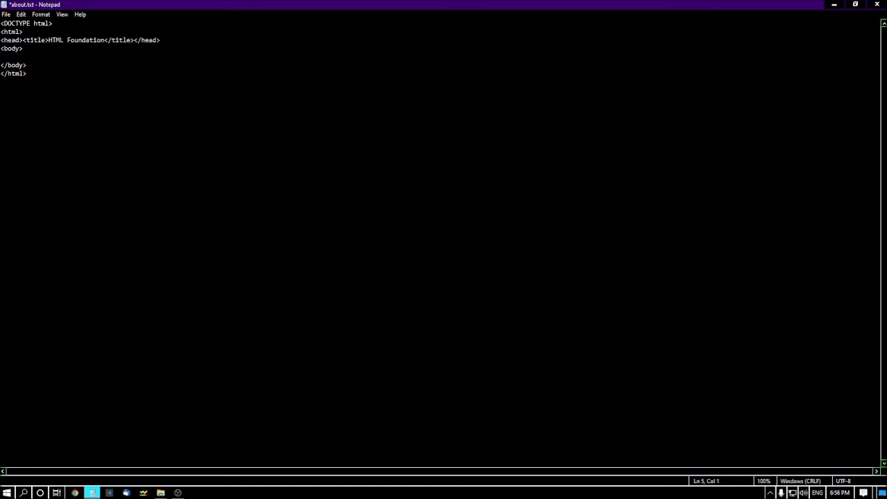
Add the h1 heading 'Welcome to the HTML Foundation course' inside the body and begin the next tag.
text(<h1>)
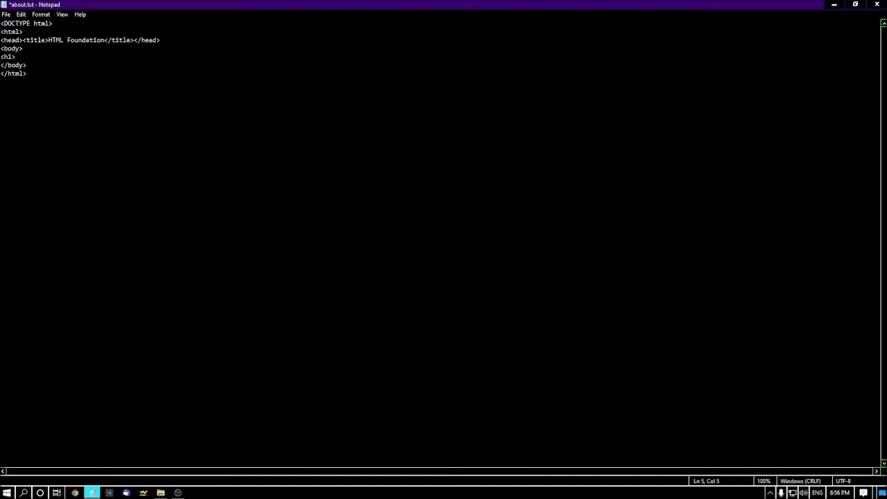
text(Welcome)
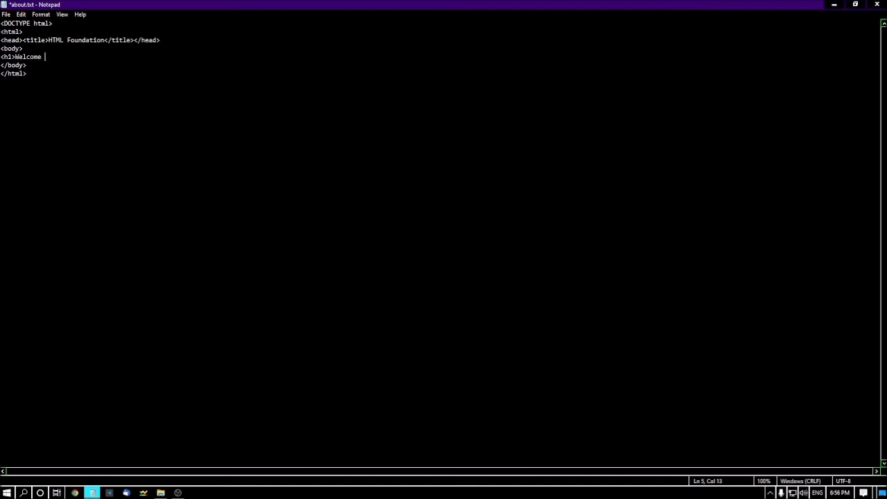
text(to the)
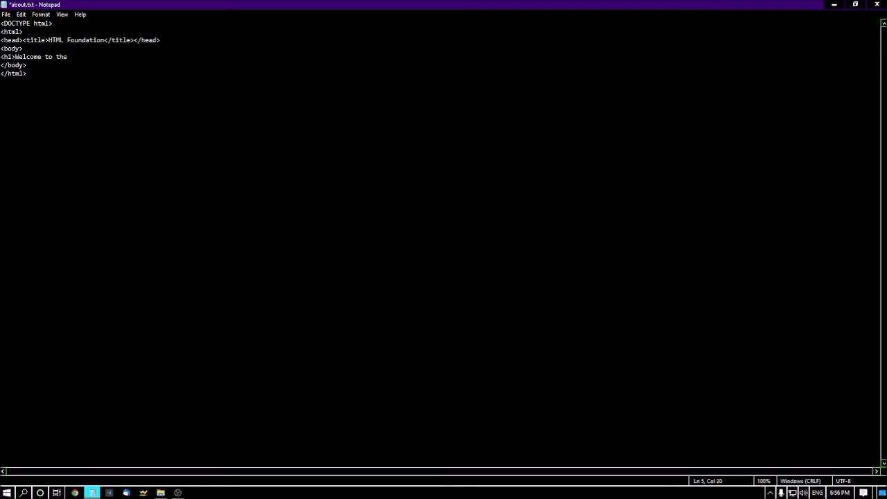
text(HTML)
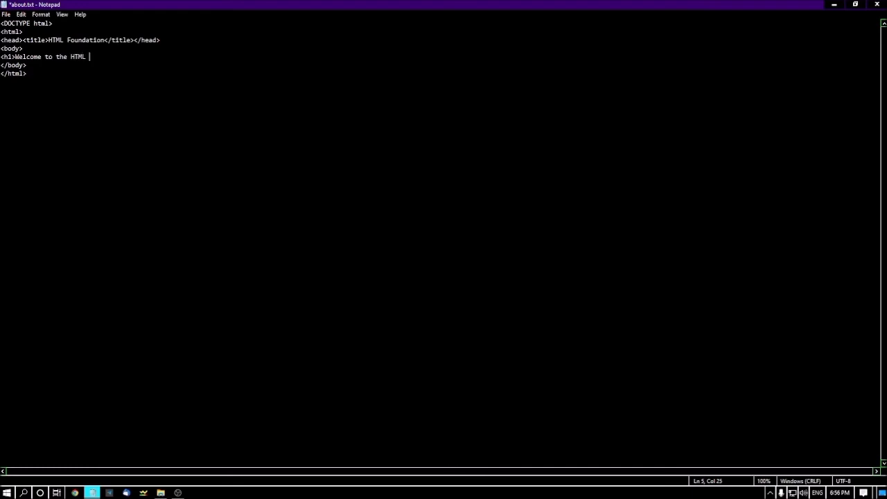
text(Foundation)
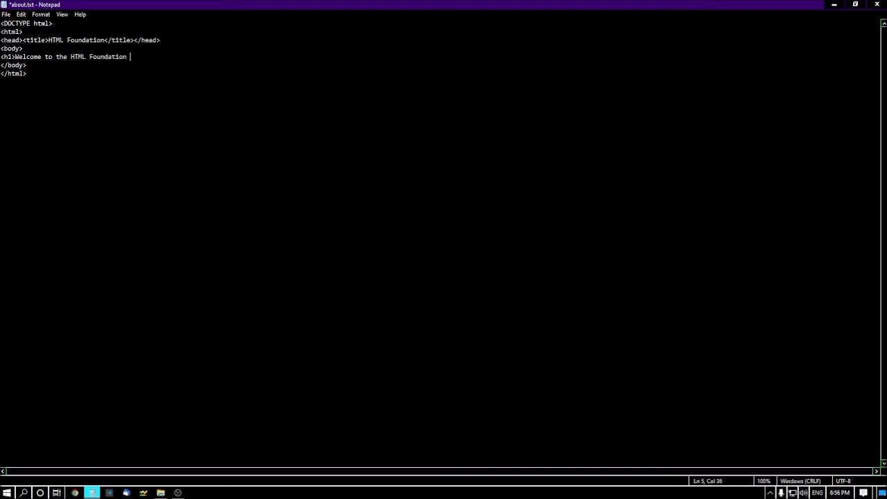
text(course</h)
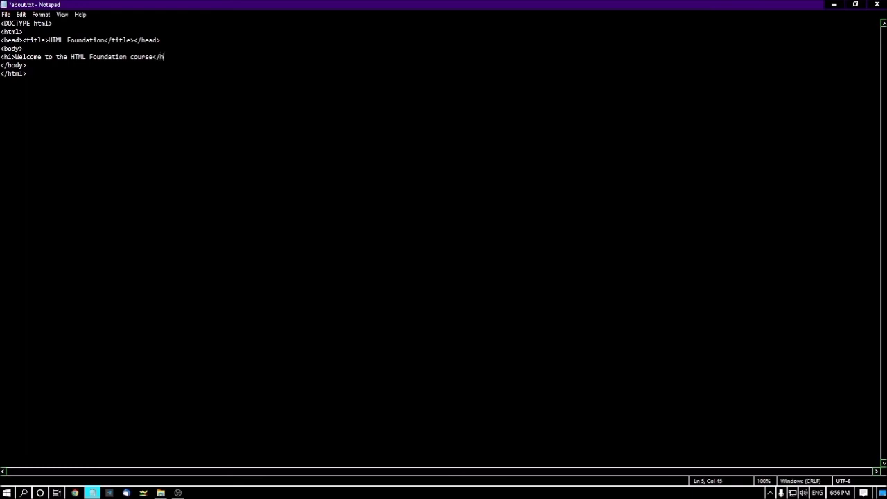
text(1>)
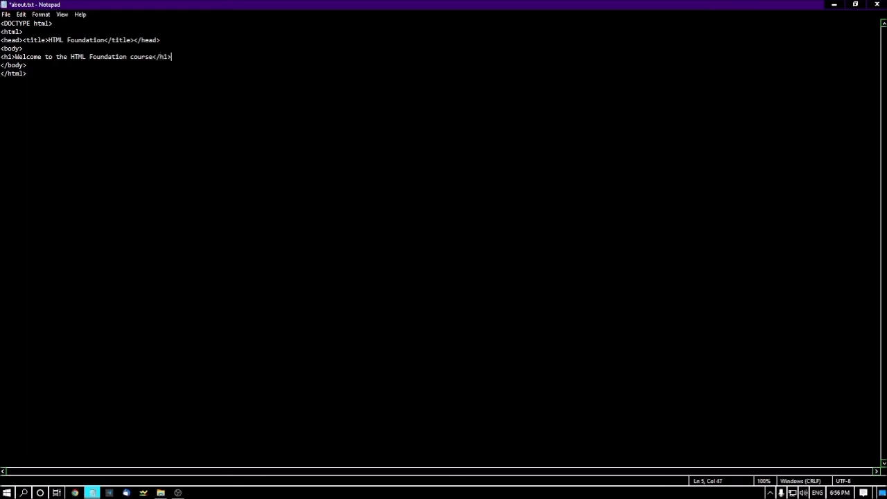
key(Enter)
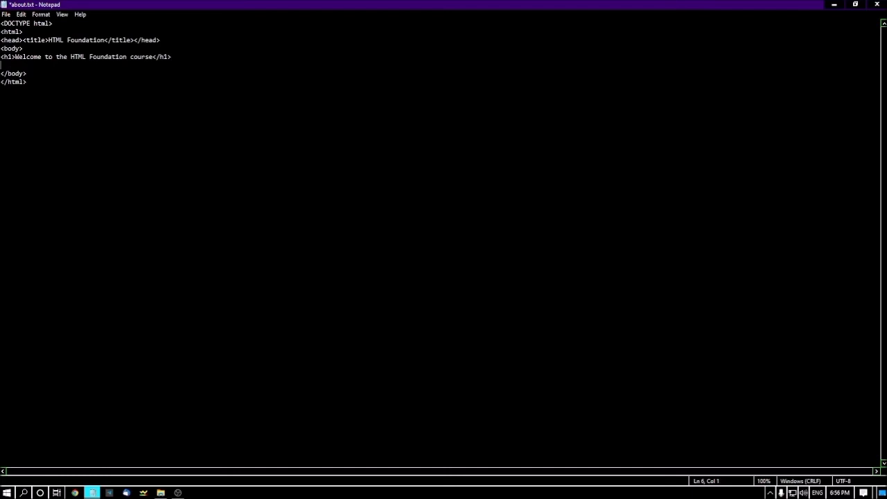
text(<)
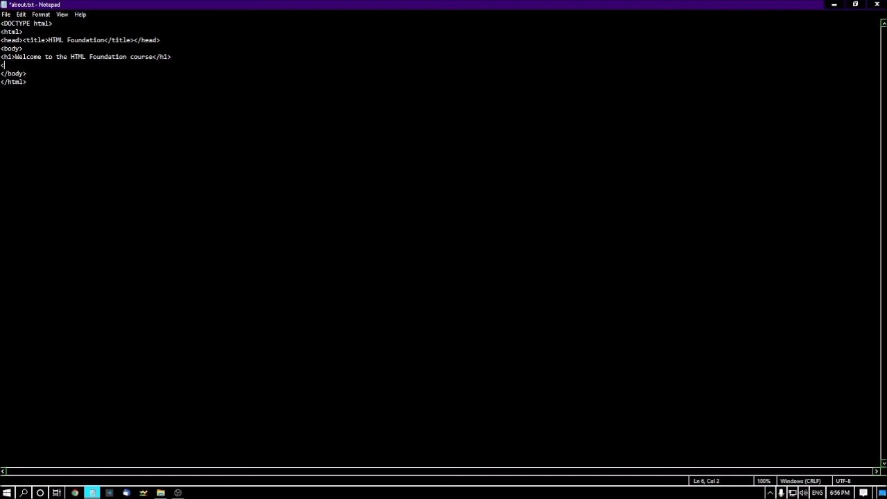
Add a <p> paragraph saying HTML is an important language to develop a website and work as a web developer.
text(p>)
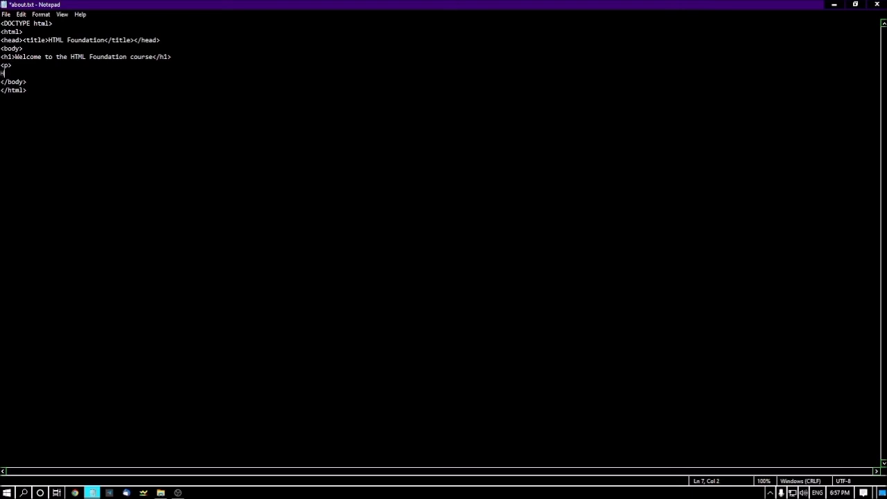
text(HTML is a very import)
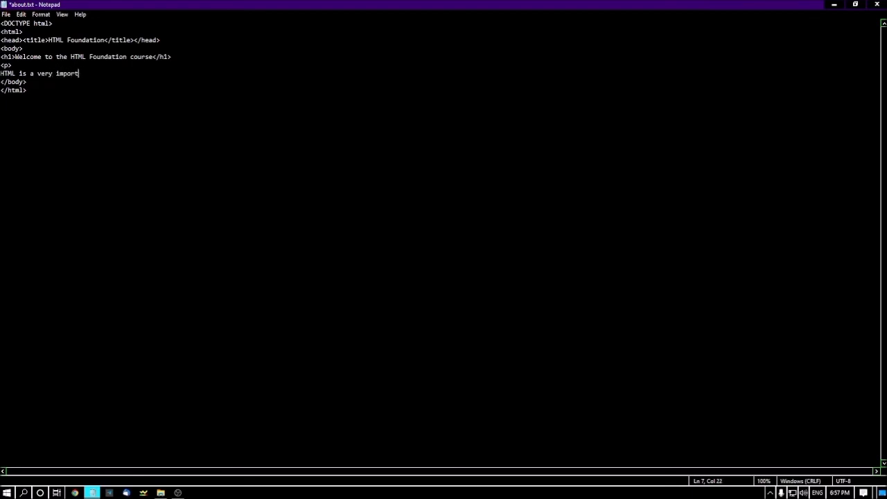
text(ant)
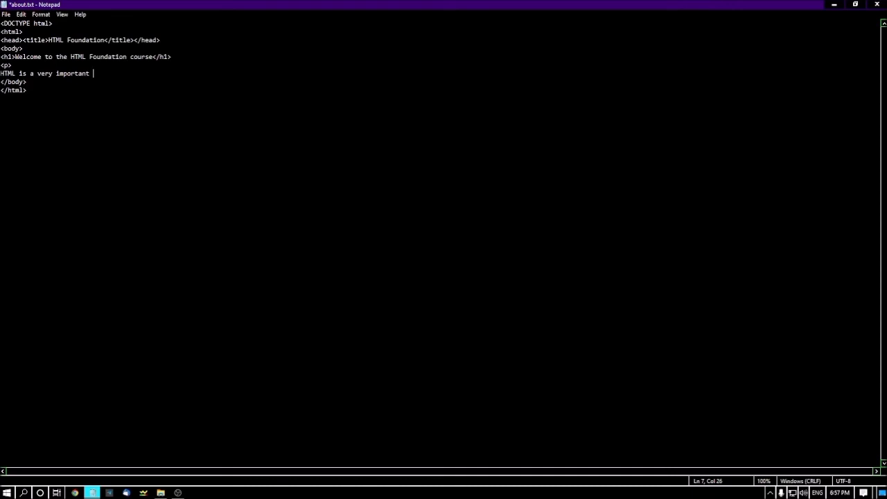
text(language to de)
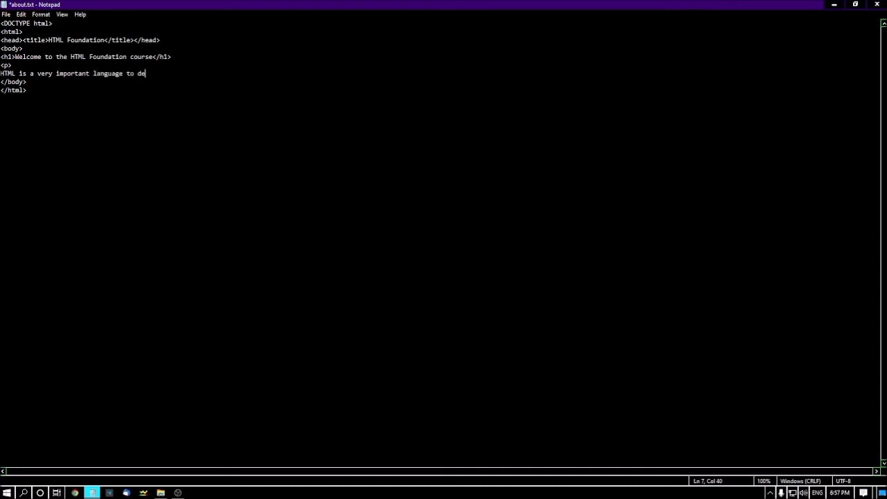
text(velop a we)
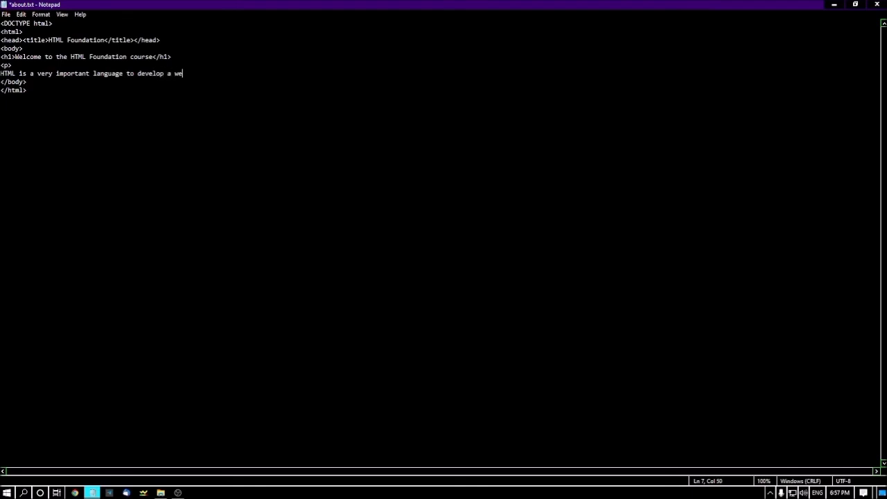
text(bsite. You)
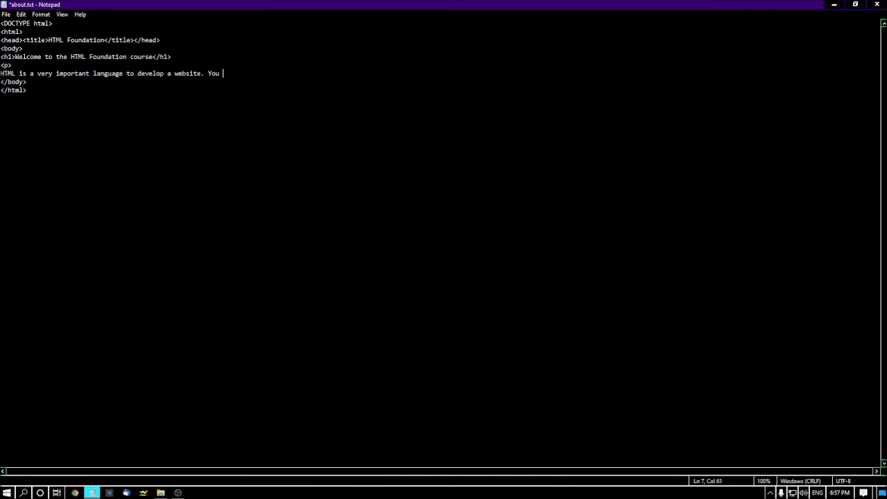
text(have to learn this langu)
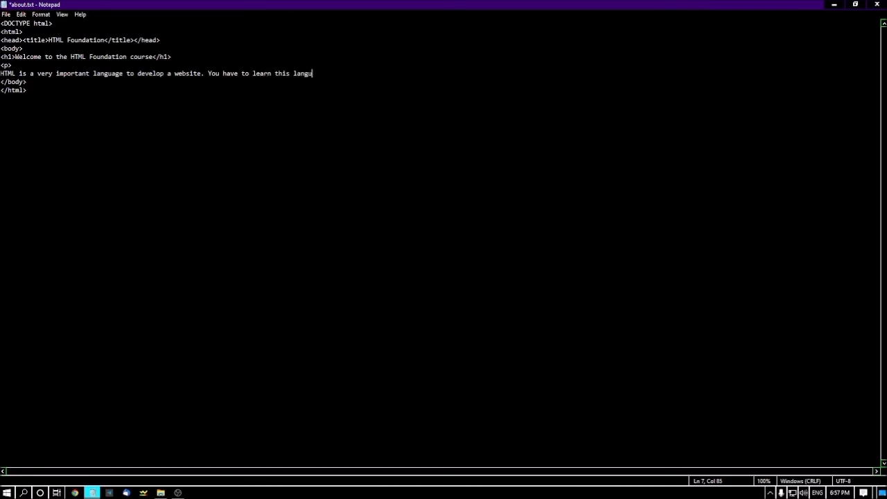
text(age to start w)
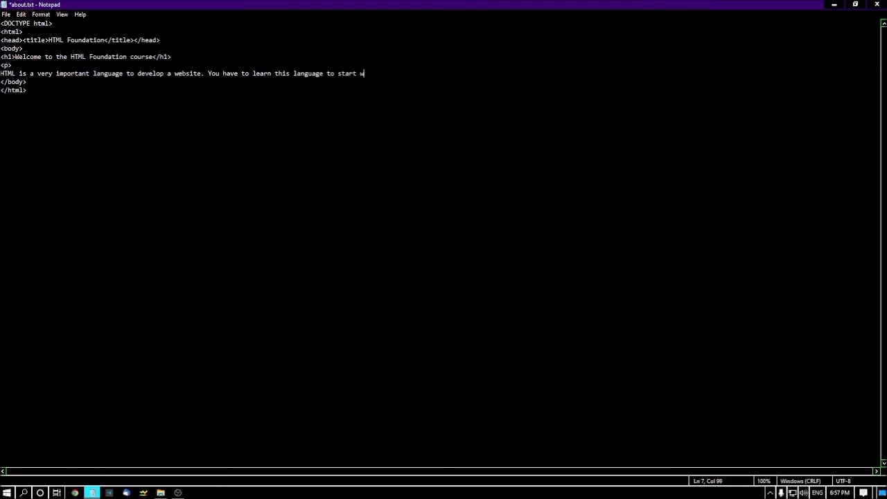
text(orking as a web de)
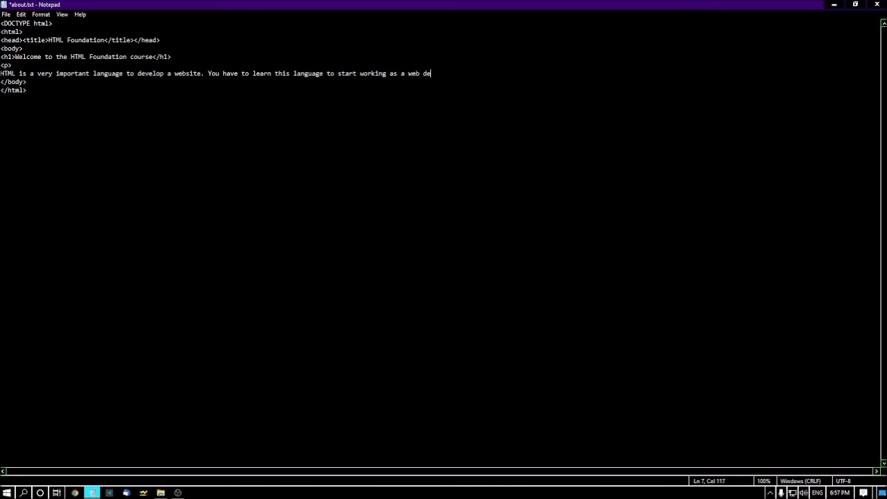
text(veloper.)
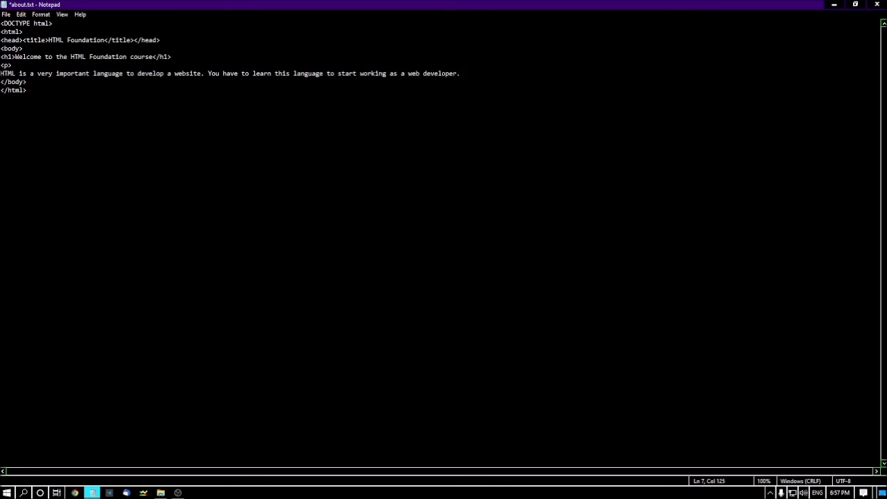
click(460, 72)
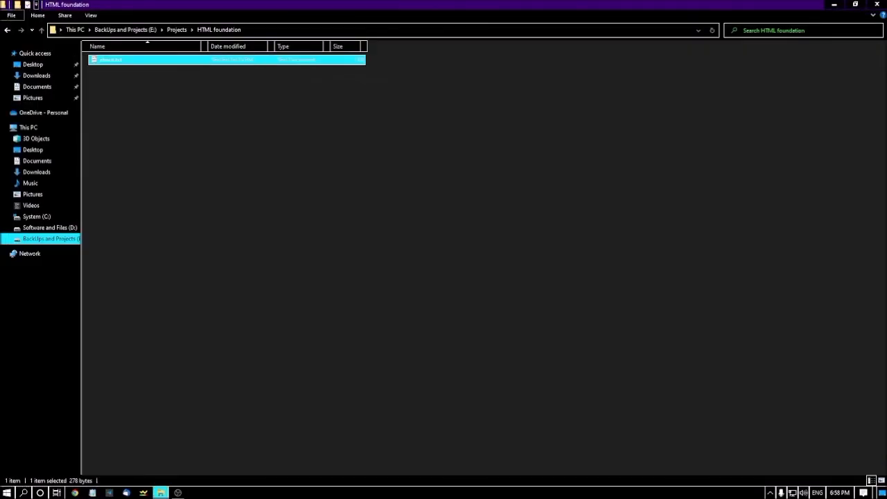
mouse_move(111, 60)
text(html)
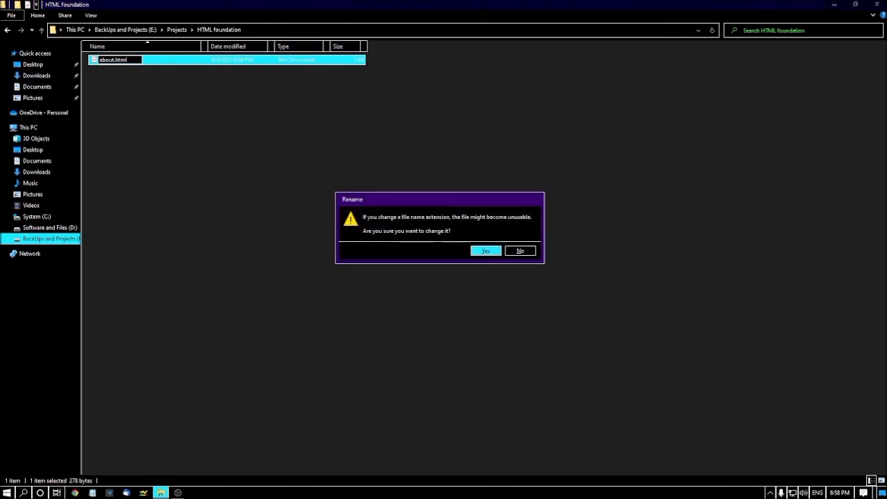
Confirm the extension change to about.html and open it in Chrome to render the page.
click(486, 250)
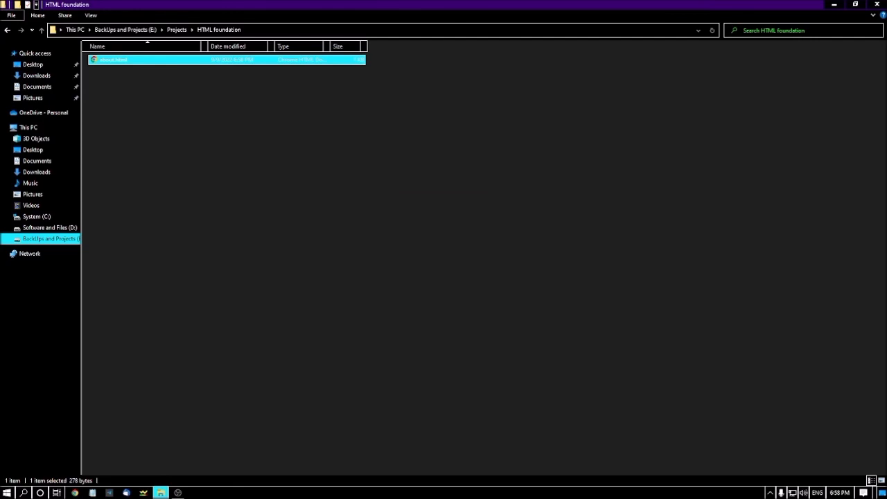
double_click(114, 60)
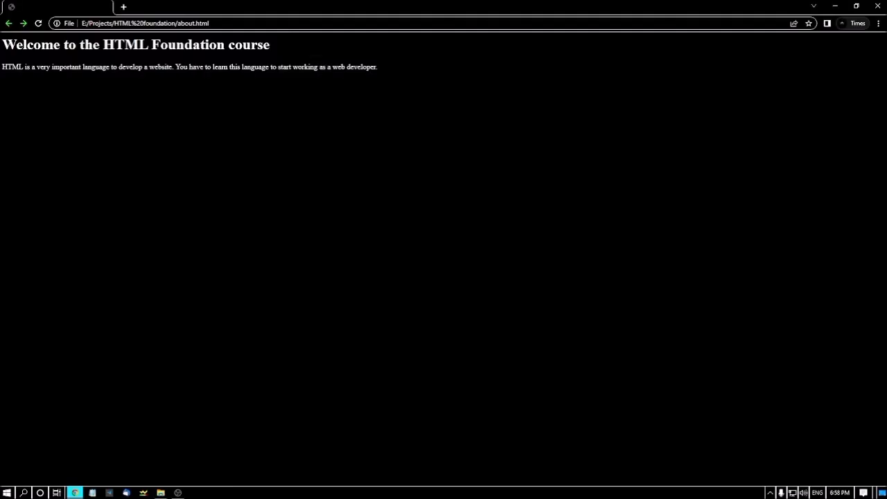